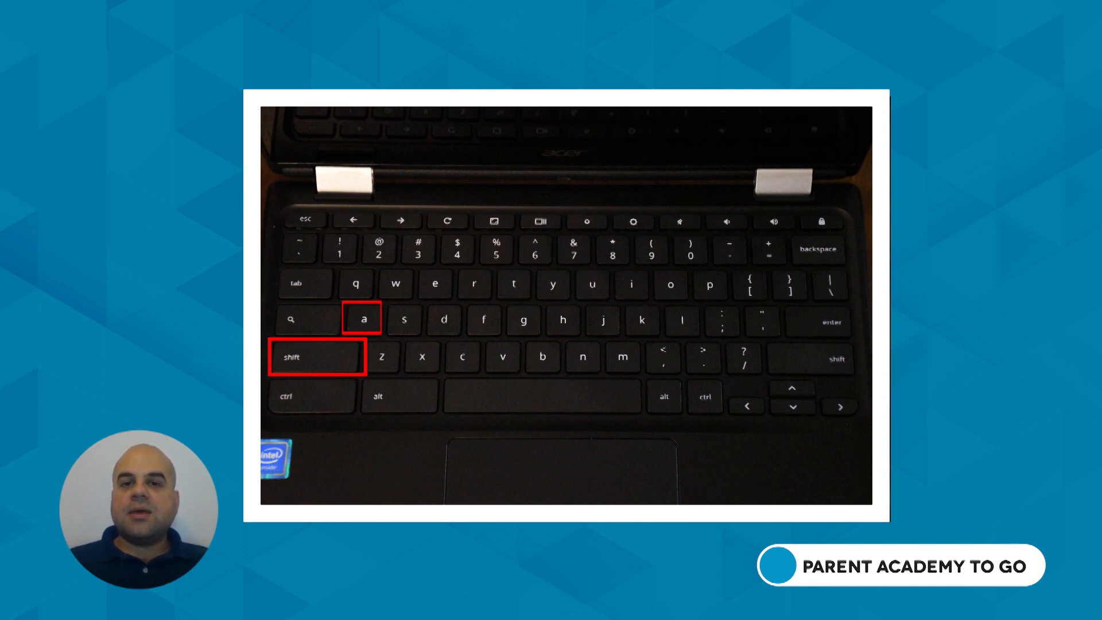
# Step: Enter the student ID ending in '000000' in the Chromebook sign-in email field
pyautogui.write('A')
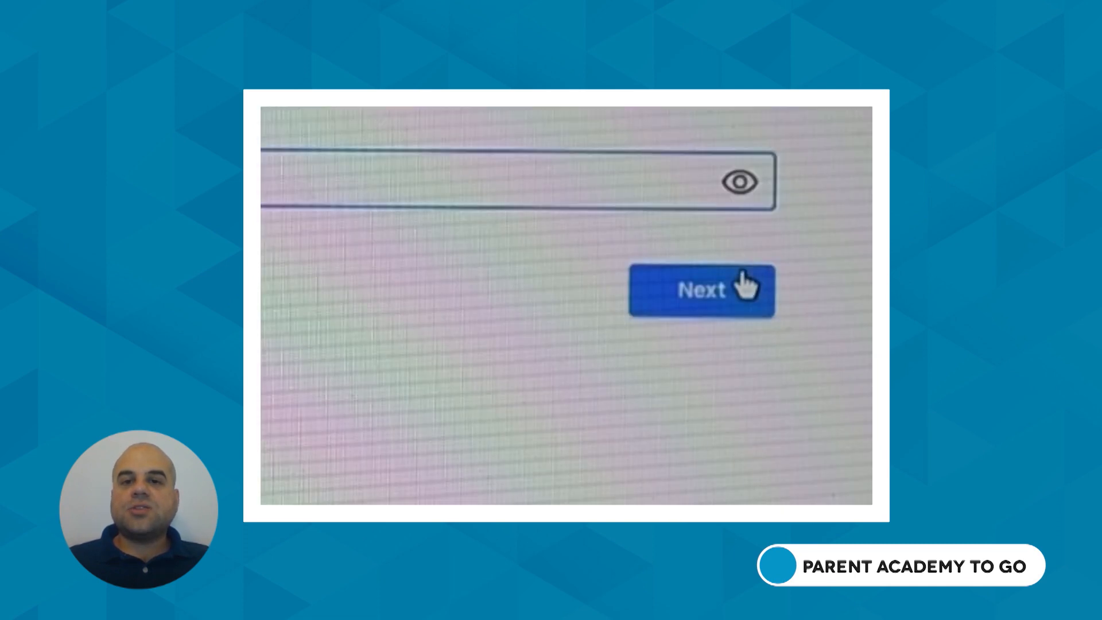
pyautogui.click(701, 289)
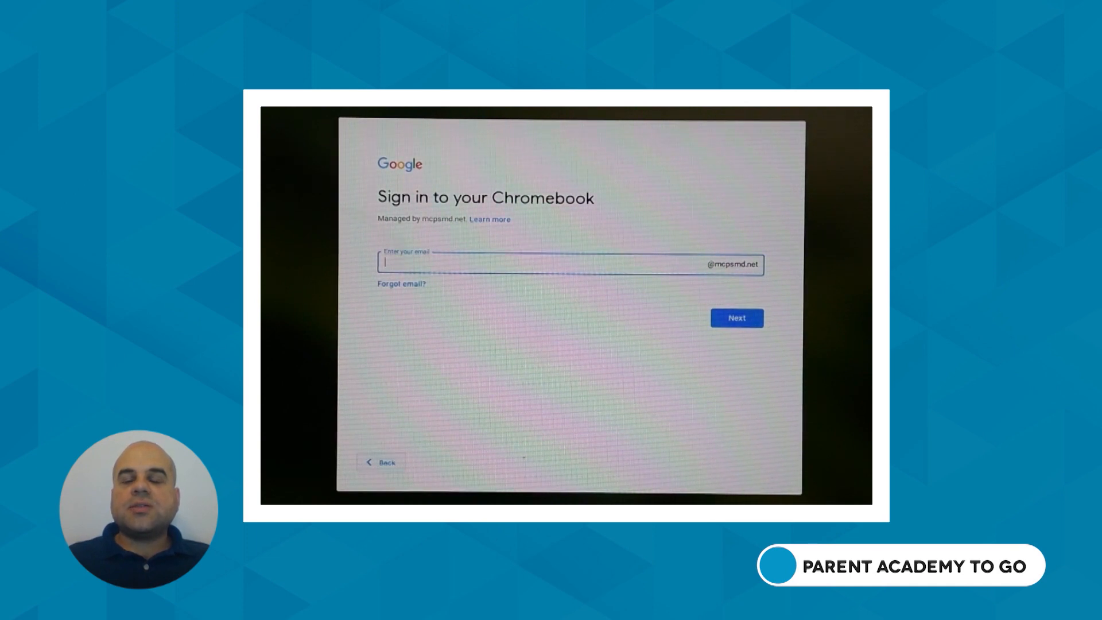
pyautogui.write('000')
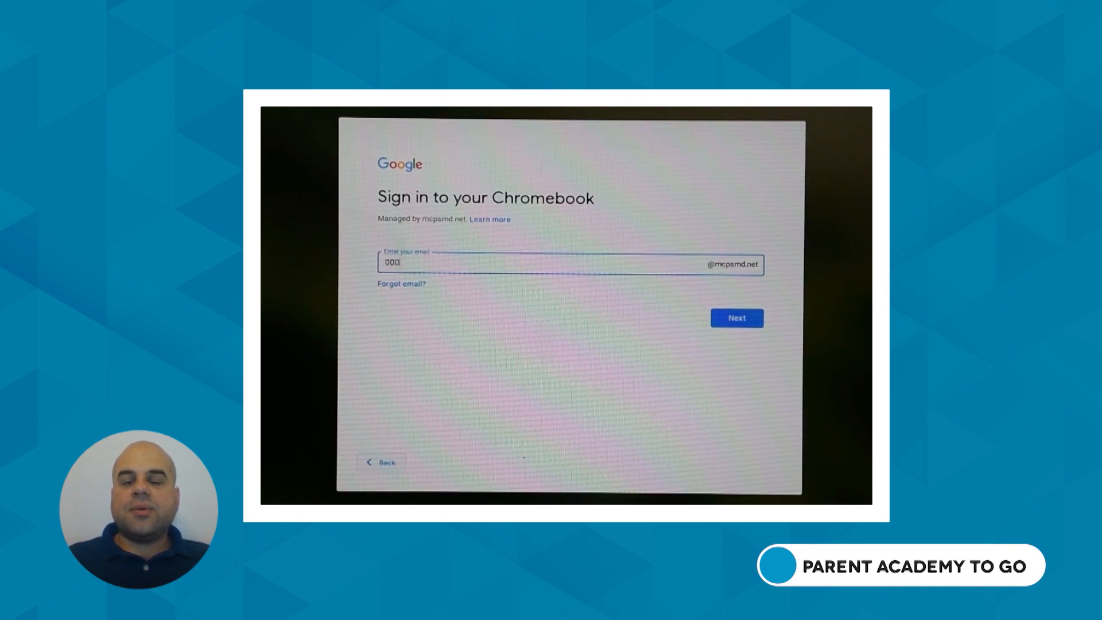
pyautogui.write('000')
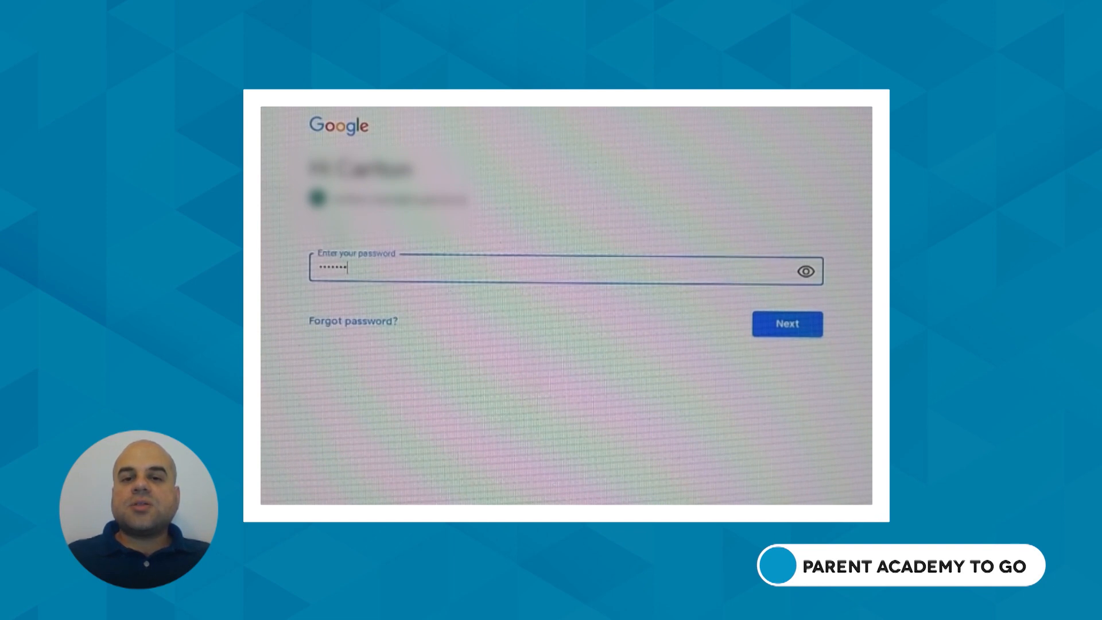
# Step: Type the student password and click Next to sign in to the desktop
pyautogui.write('•')
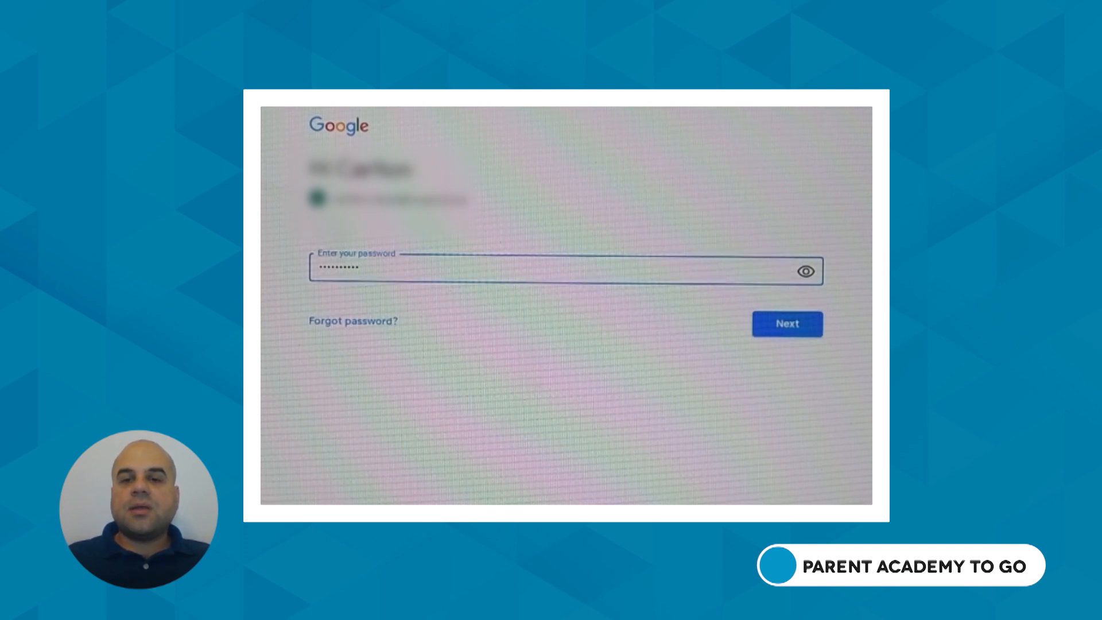
pyautogui.write('••')
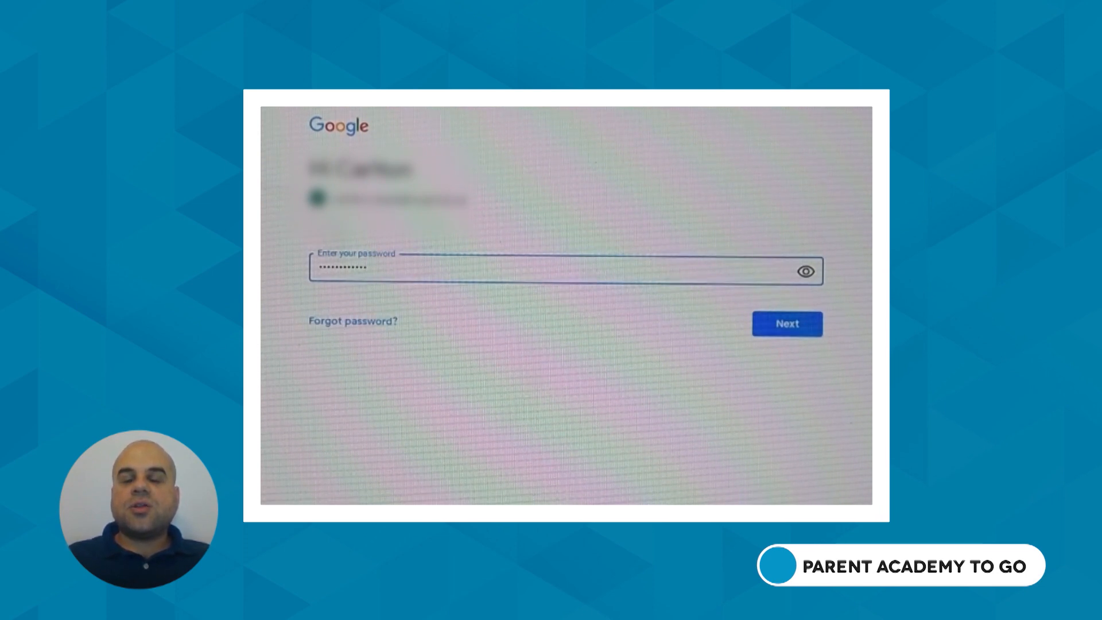
pyautogui.click(786, 323)
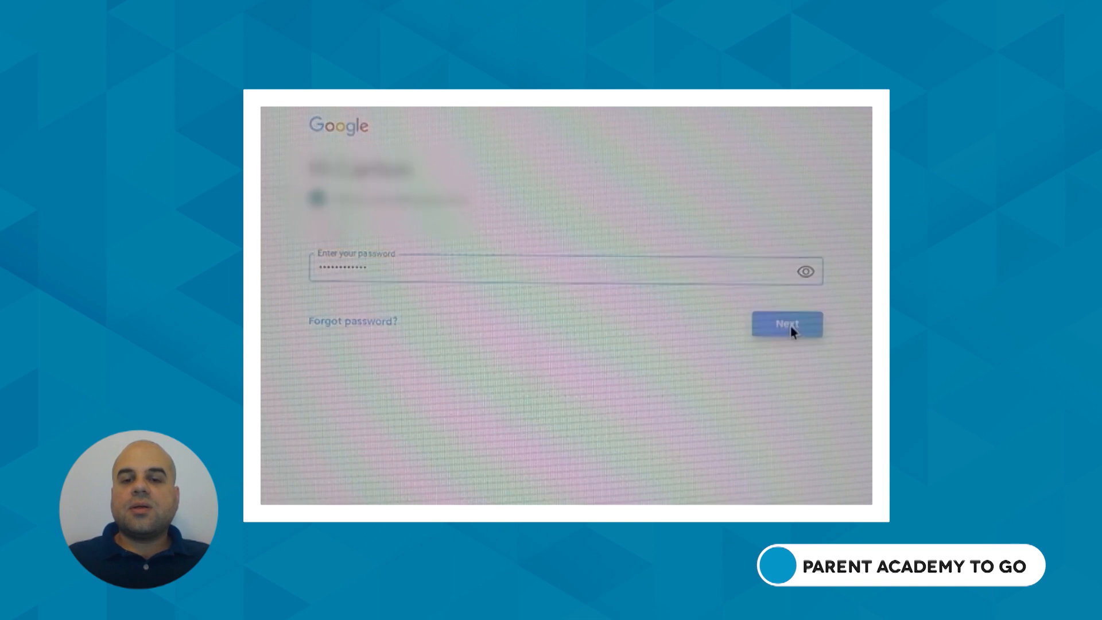
pyautogui.click(785, 323)
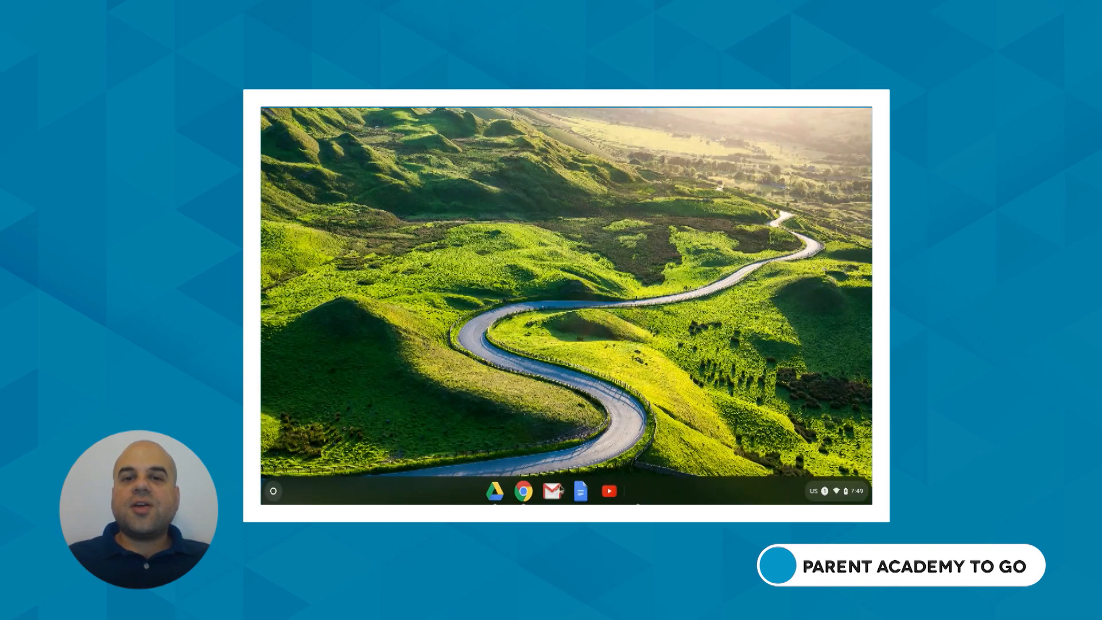